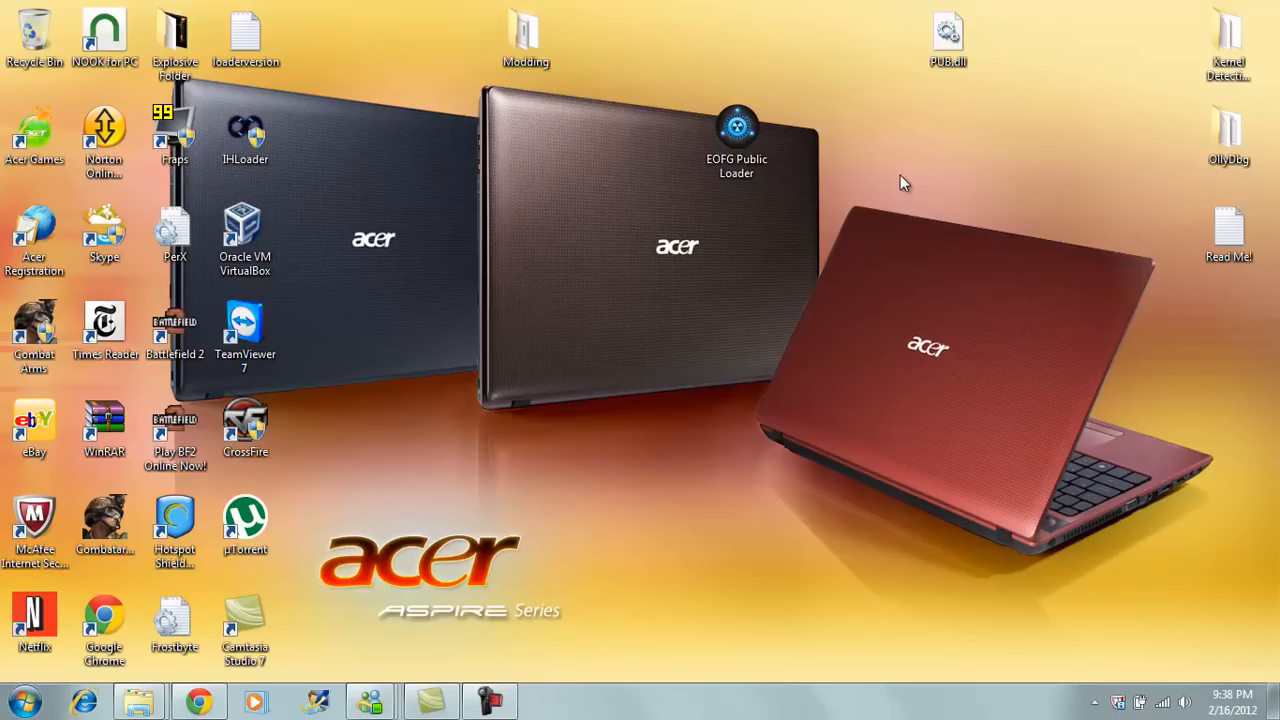
{"action": "mouse_move", "coordinate": [1156, 196]}
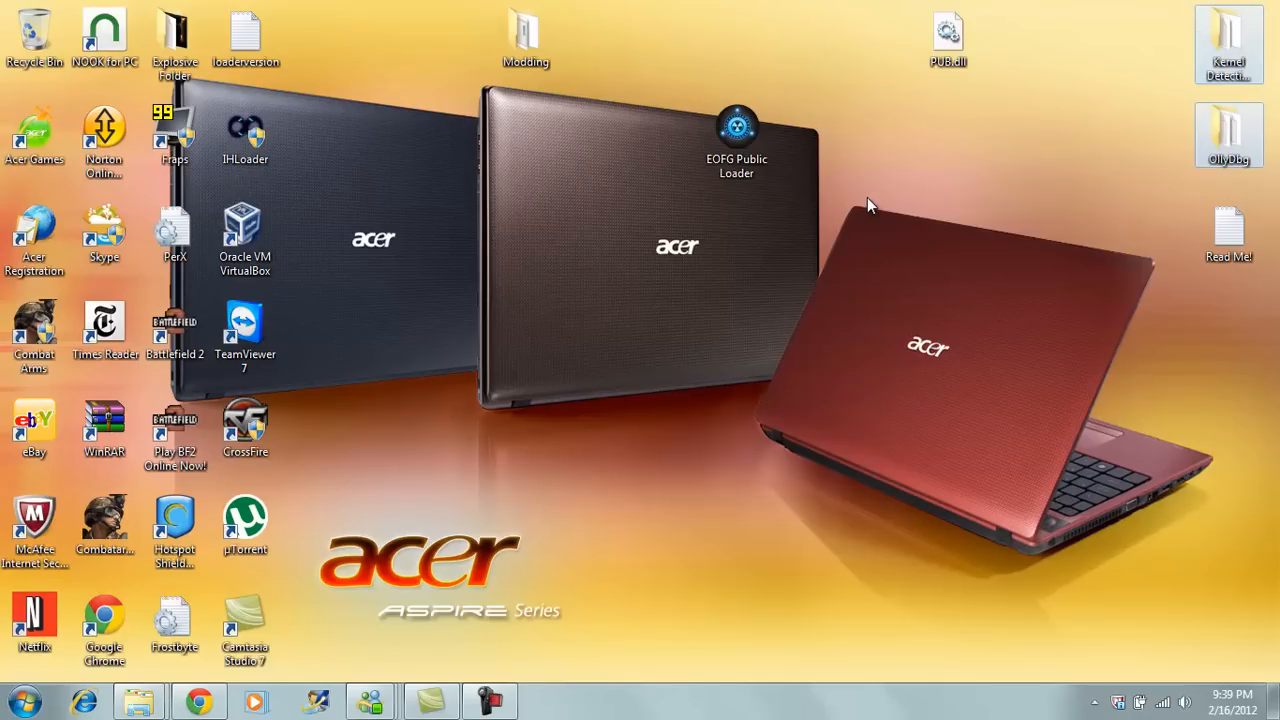
Step: Open the CrossFire game folder and pick out loadlib.exe in the file list
{"action": "double_click", "coordinate": [244, 420]}
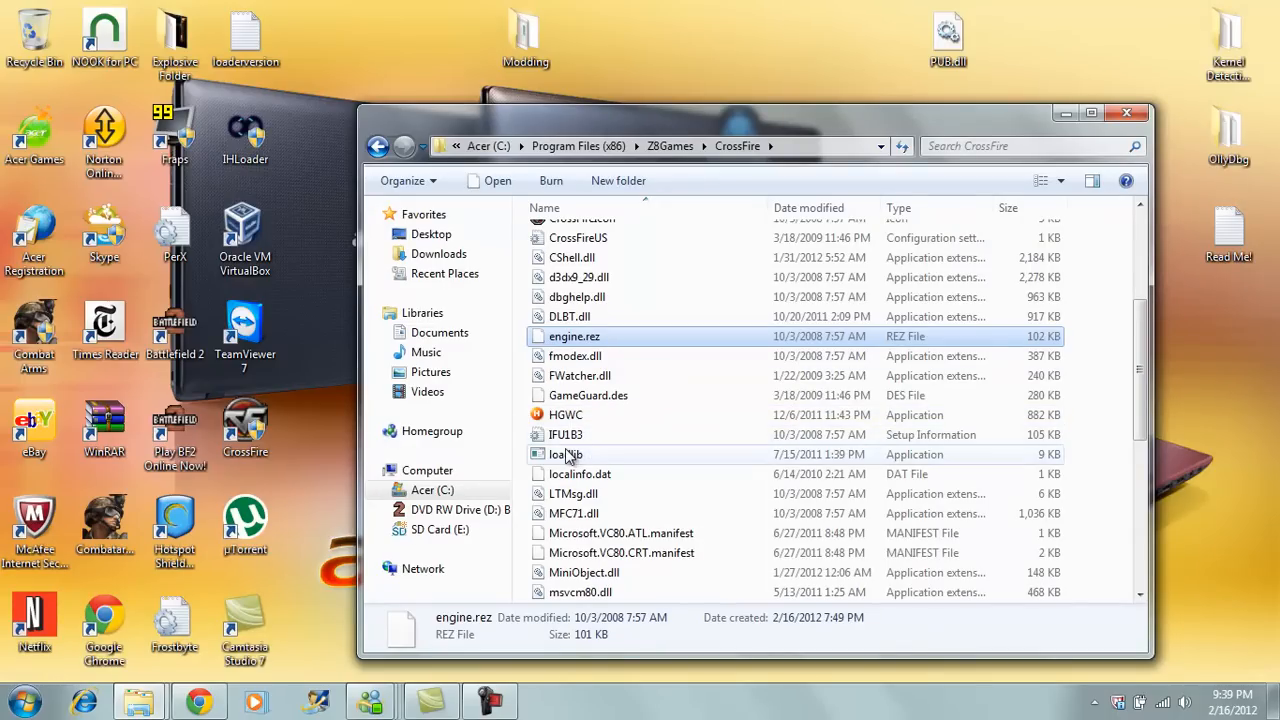
{"action": "left_click", "coordinate": [566, 454]}
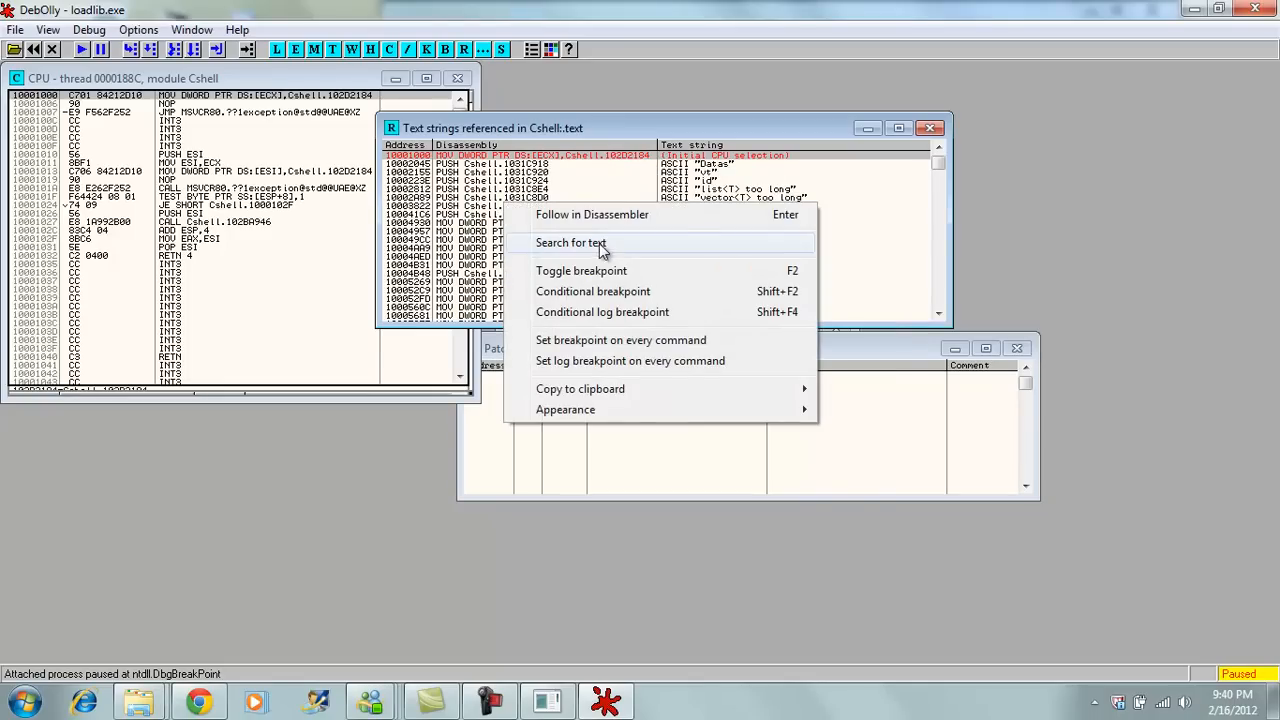
Step: Start a text search through CShell's referenced strings for WallShotDamageRatio
{"action": "left_click", "coordinate": [570, 242]}
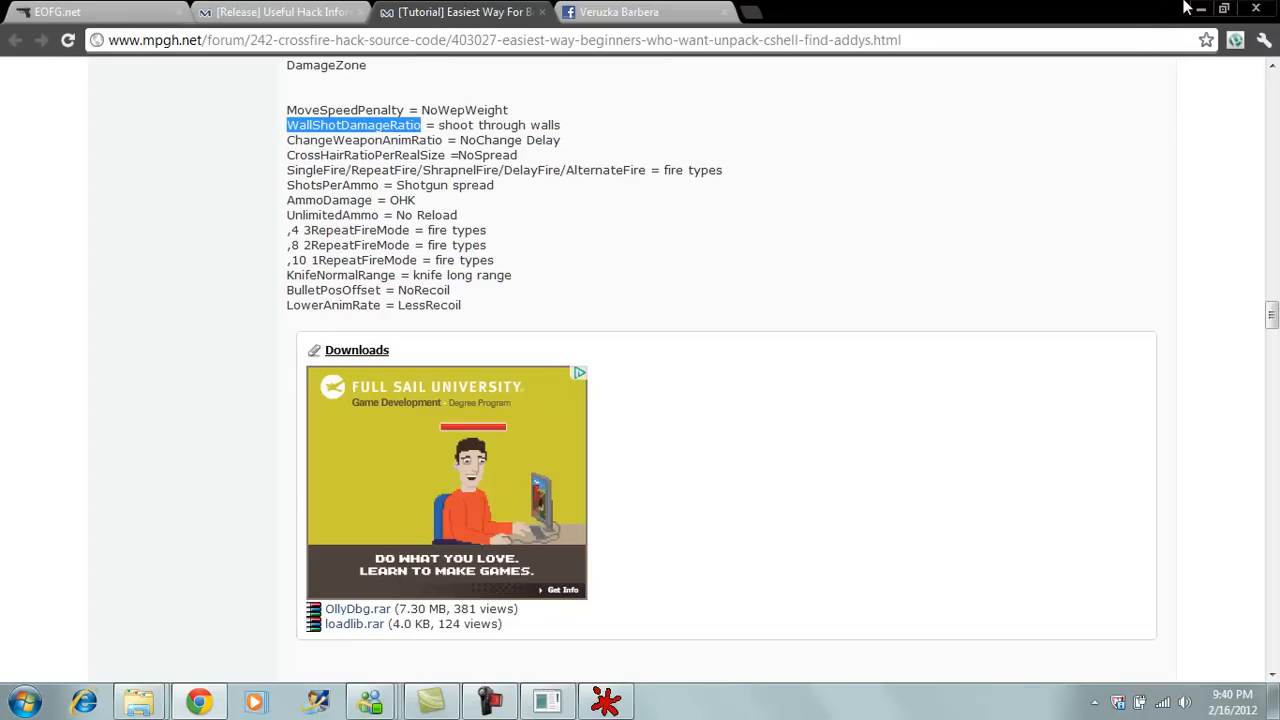
{"action": "left_click", "coordinate": [546, 700]}
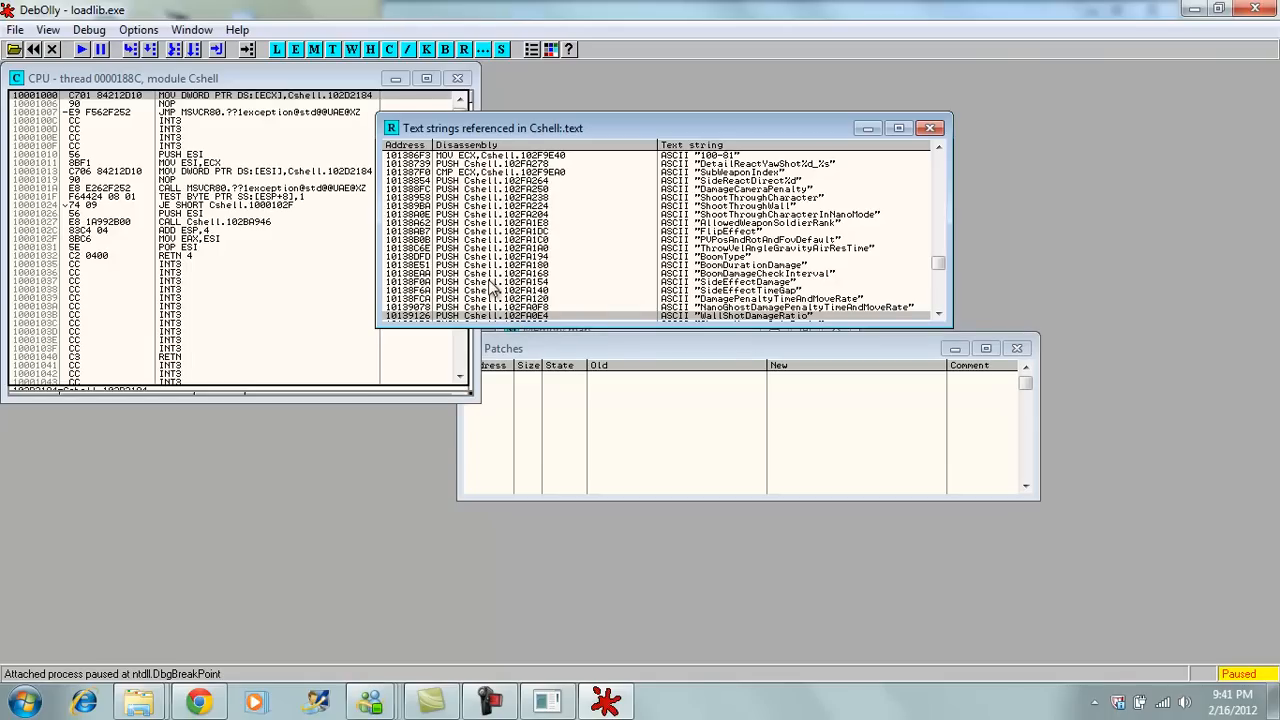
{"action": "mouse_move", "coordinate": [704, 220]}
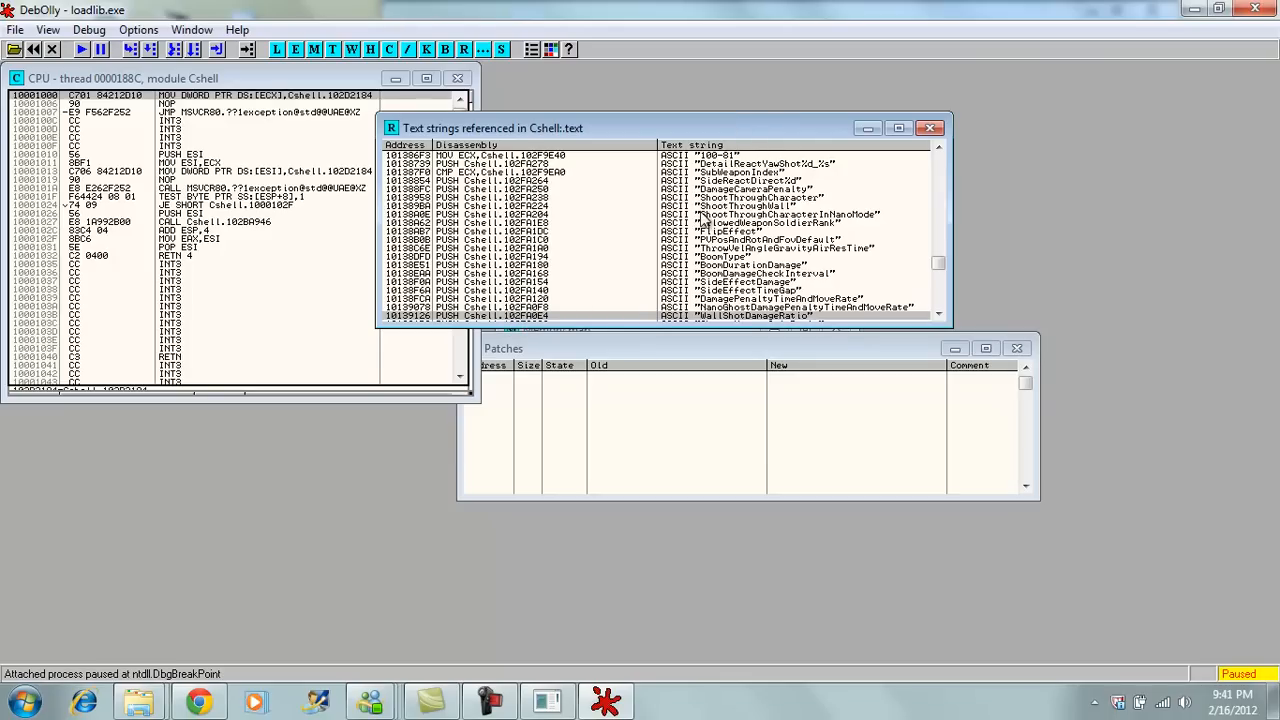